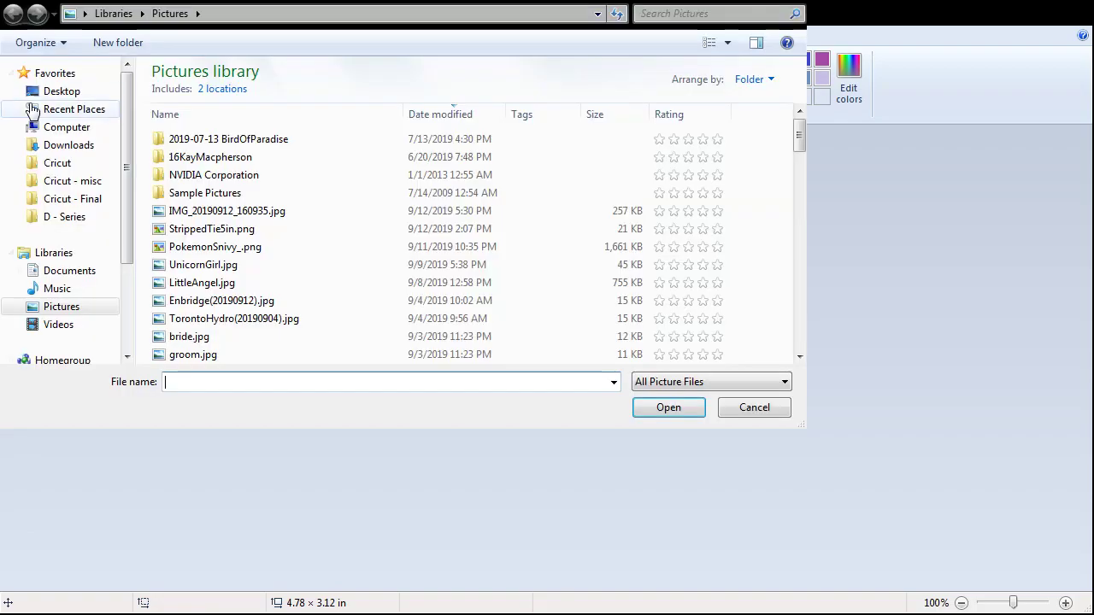
Step: Open StrippedTie5in.png, the two-striped-ties image, from the Pictures library
click(211, 229)
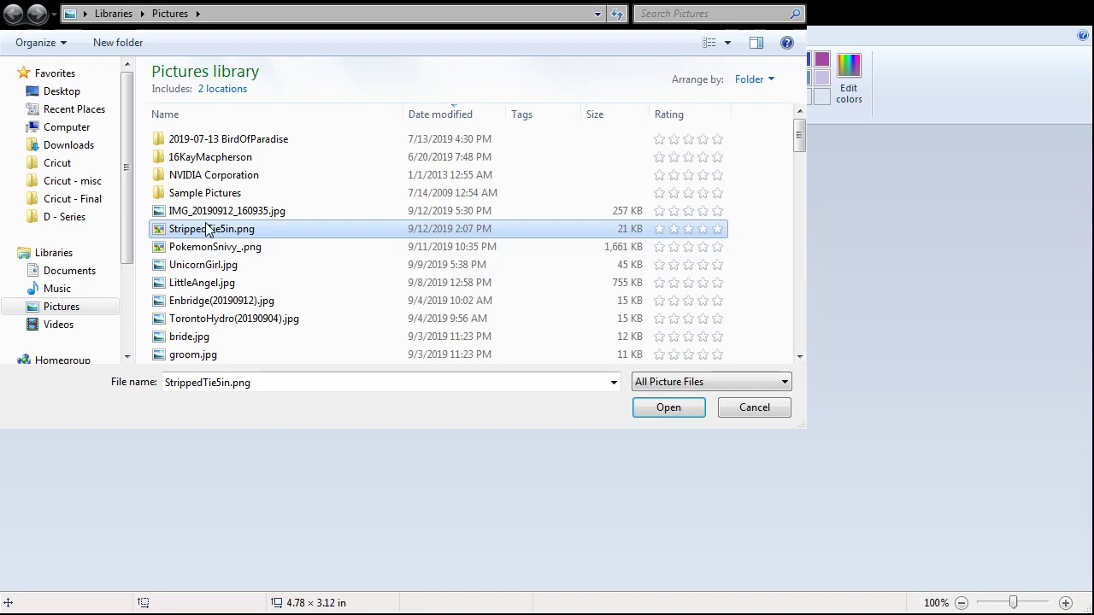
click(668, 407)
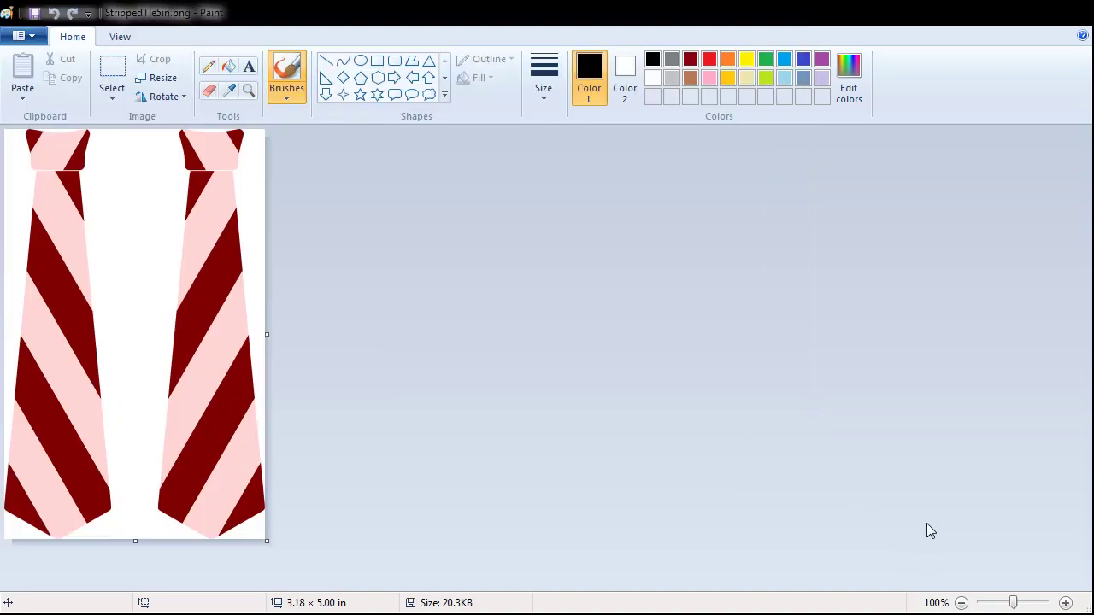
mouse_move(210, 317)
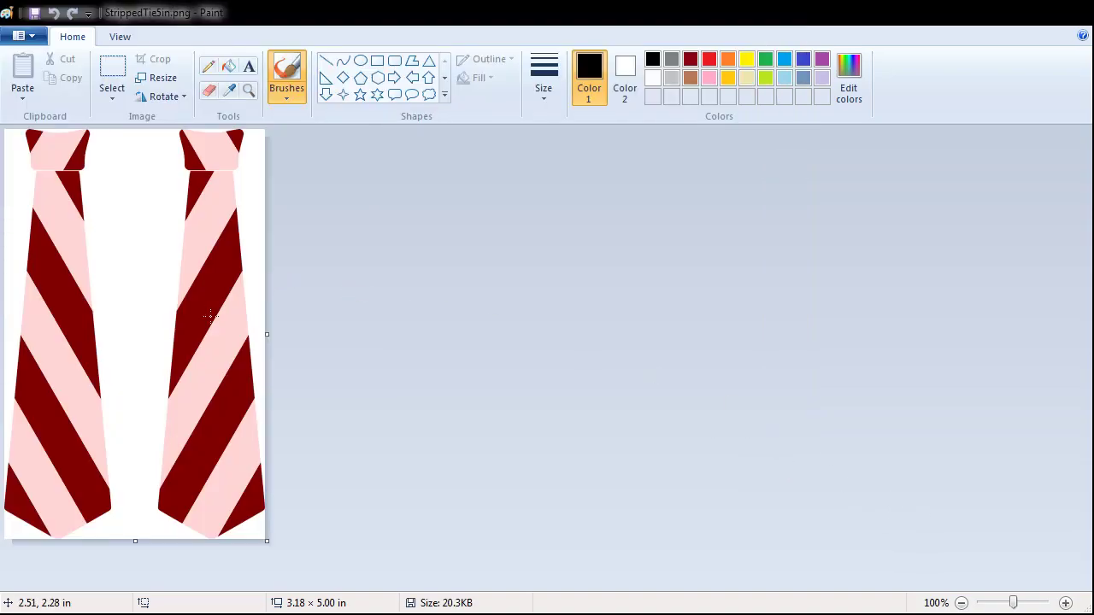
mouse_move(250, 551)
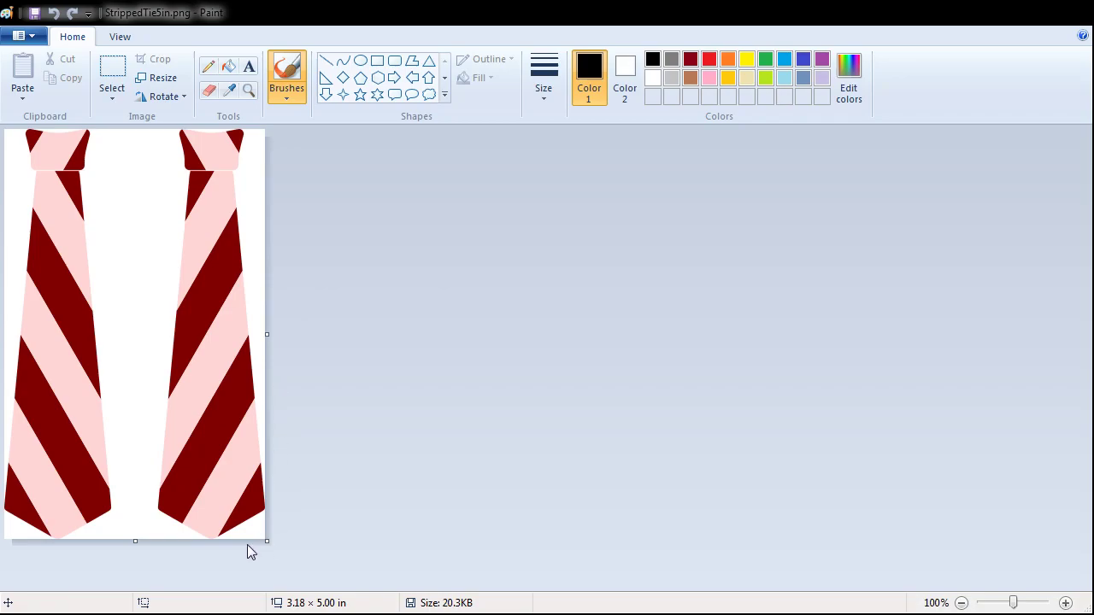
mouse_move(295, 603)
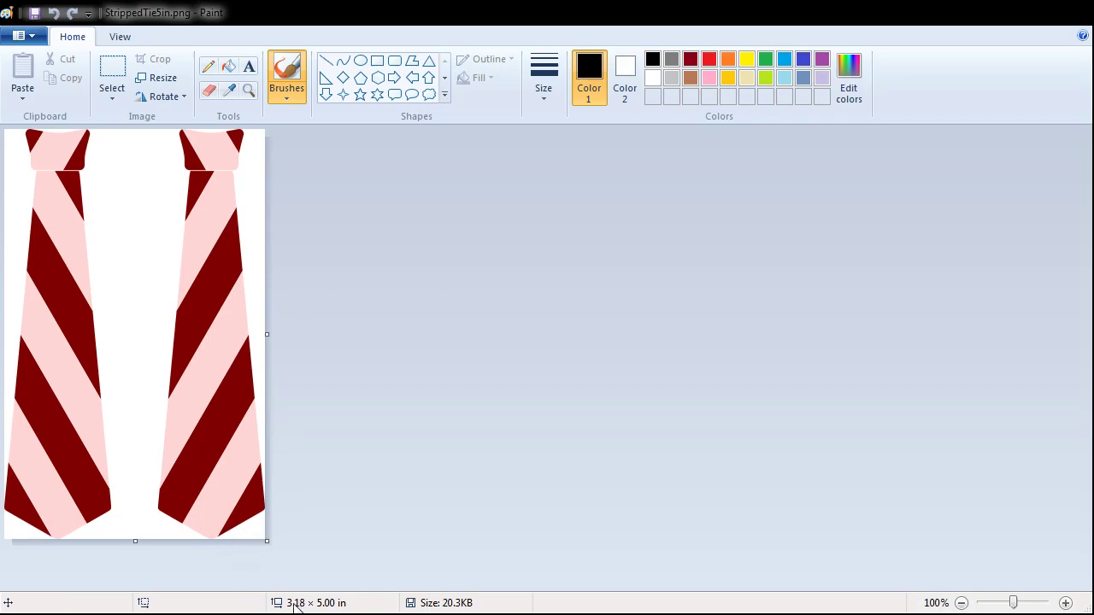
mouse_move(346, 600)
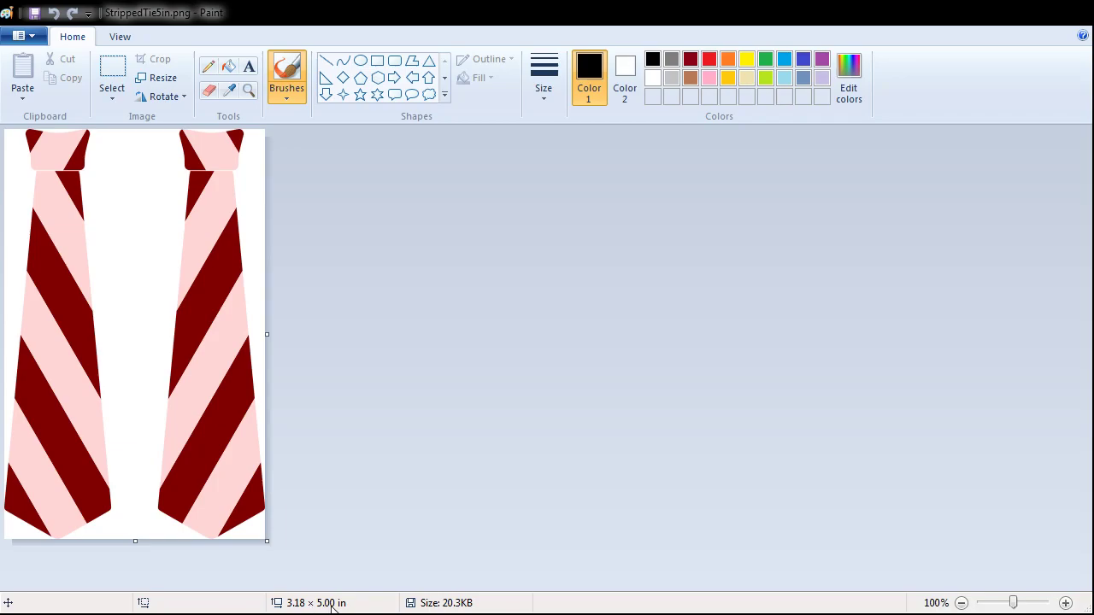
mouse_move(39, 56)
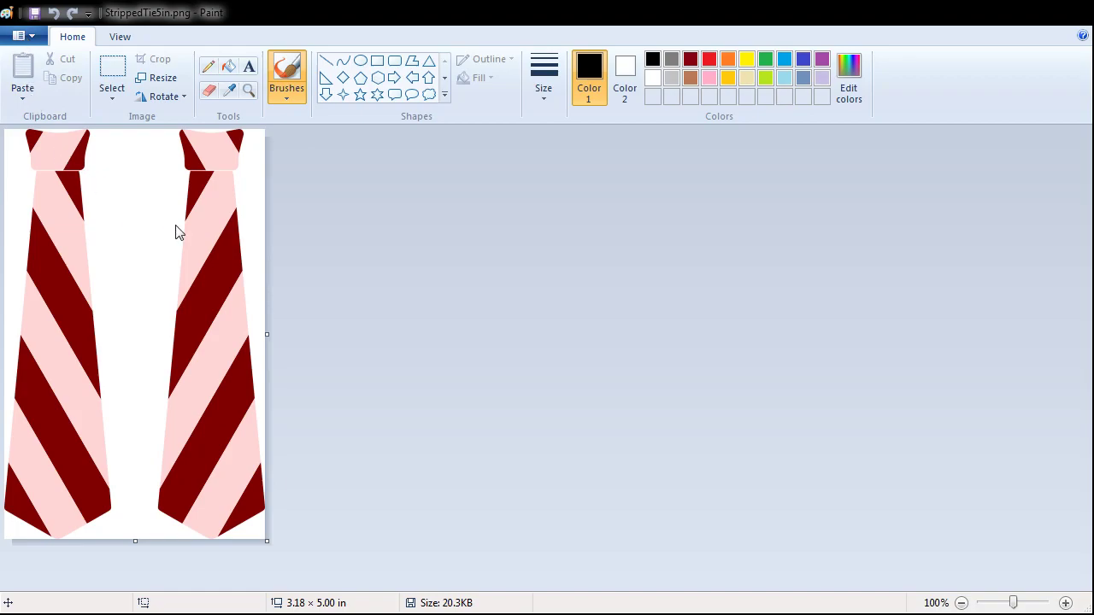
mouse_move(359, 189)
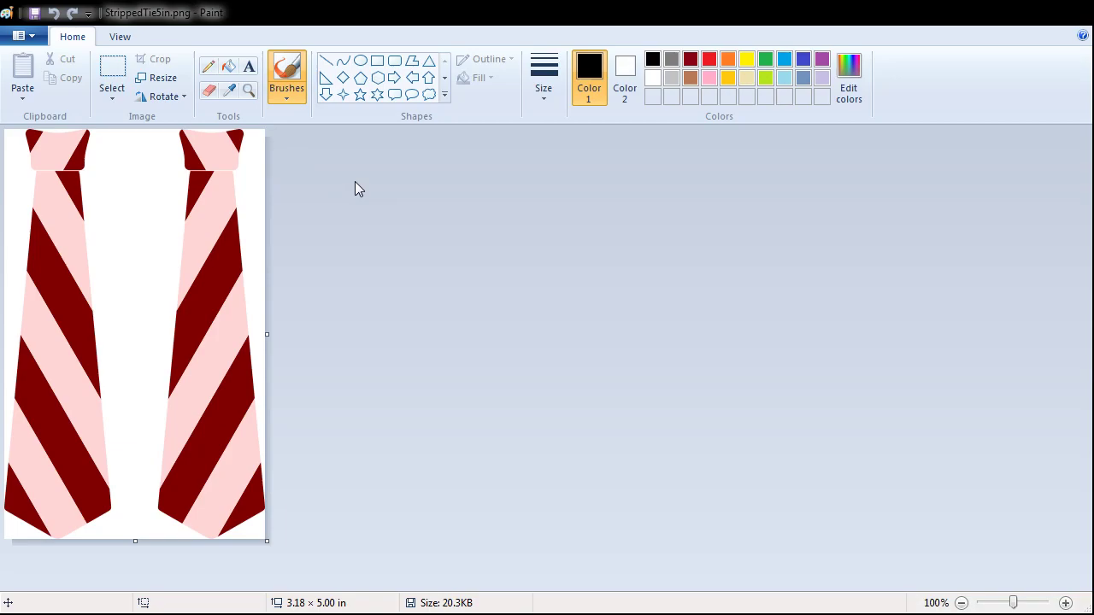
mouse_move(348, 188)
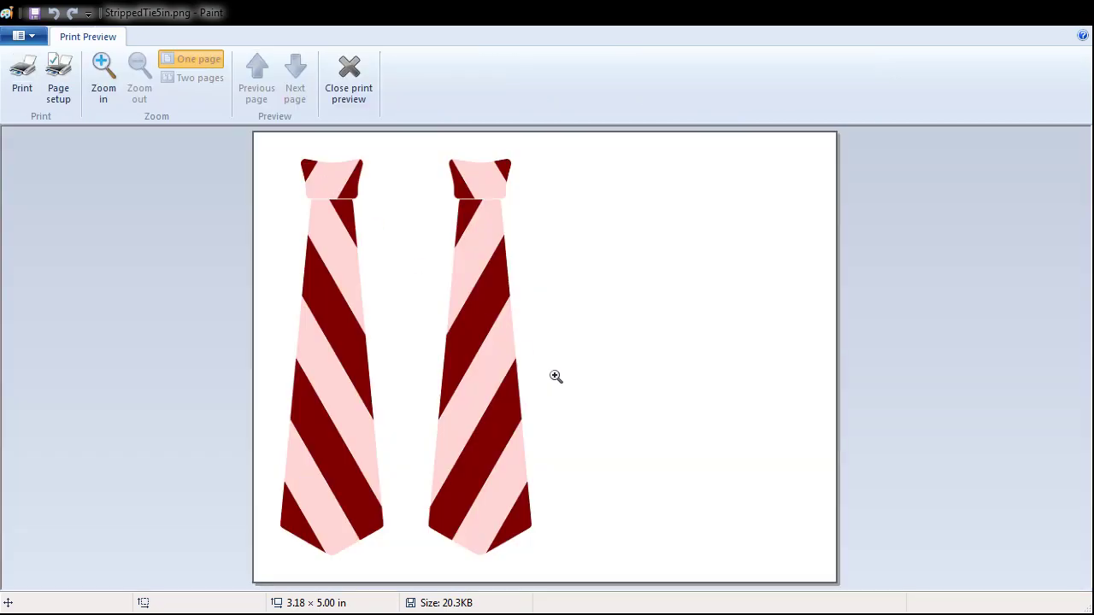
mouse_move(433, 276)
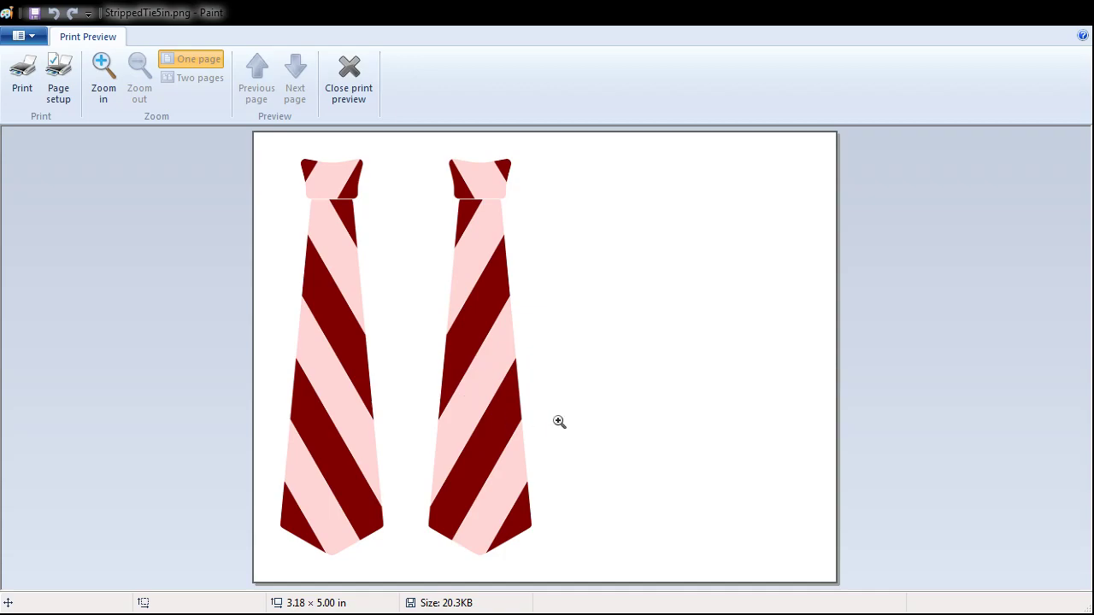
mouse_move(374, 193)
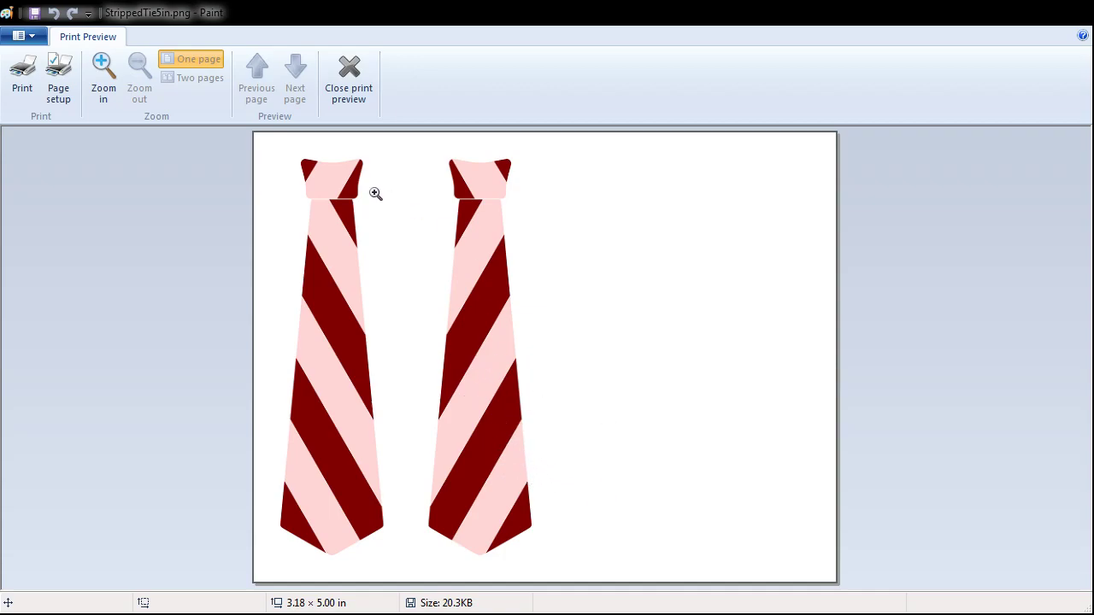
mouse_move(278, 403)
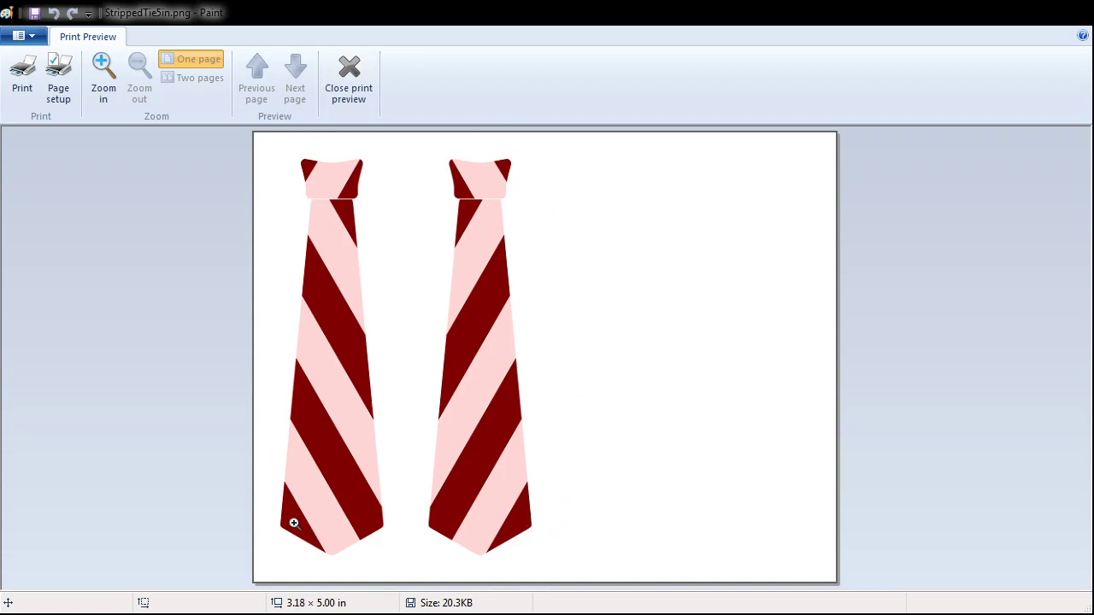
mouse_move(58, 77)
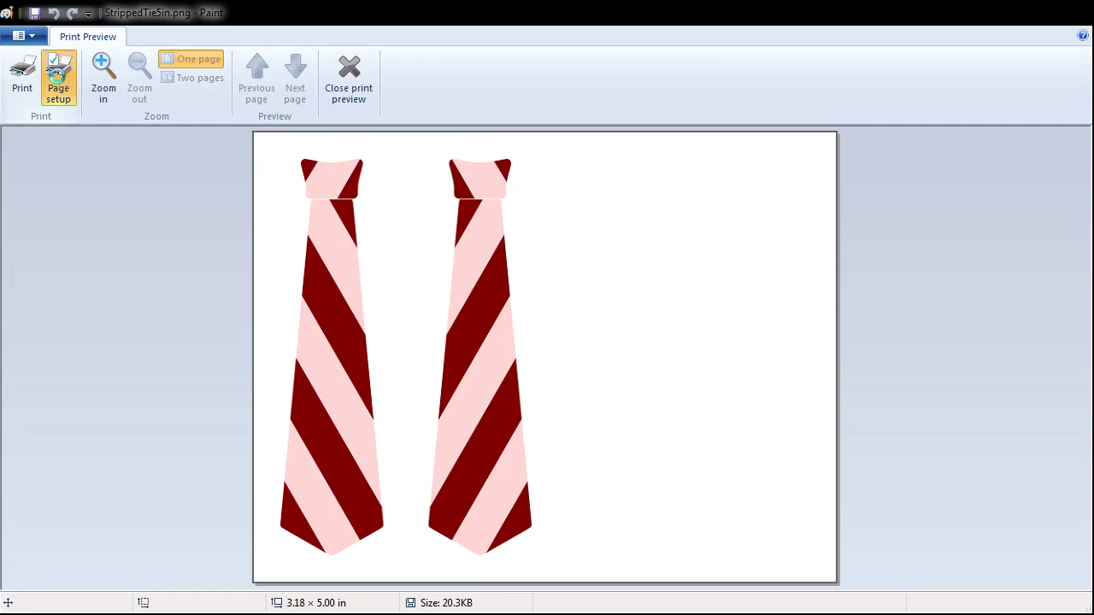
Step: In Page Setup, scale to 100%, center horizontally and vertically, and apply
click(57, 68)
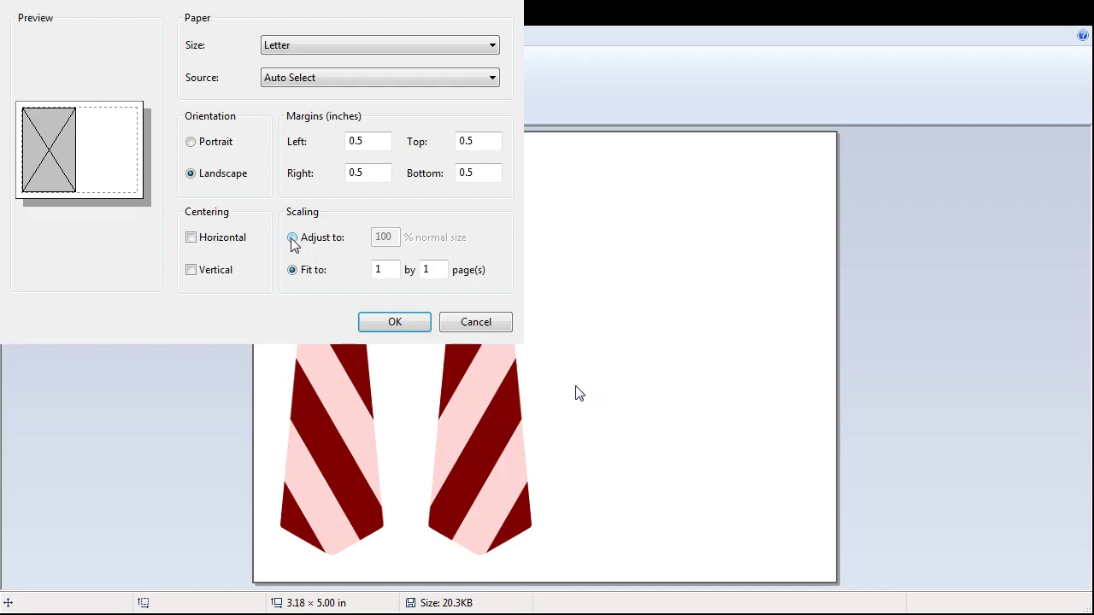
click(292, 269)
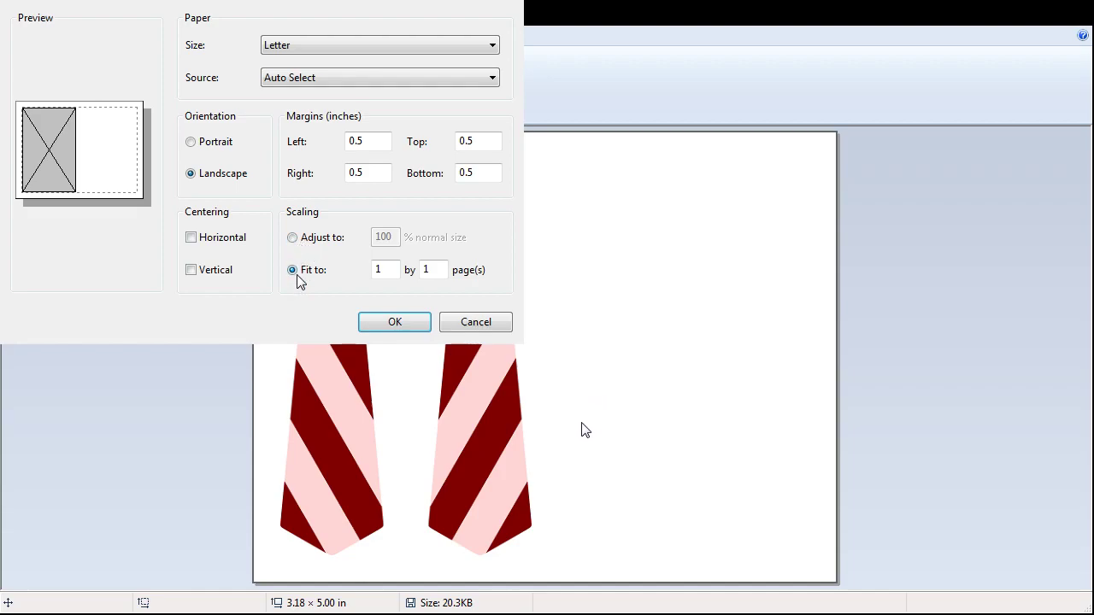
click(292, 237)
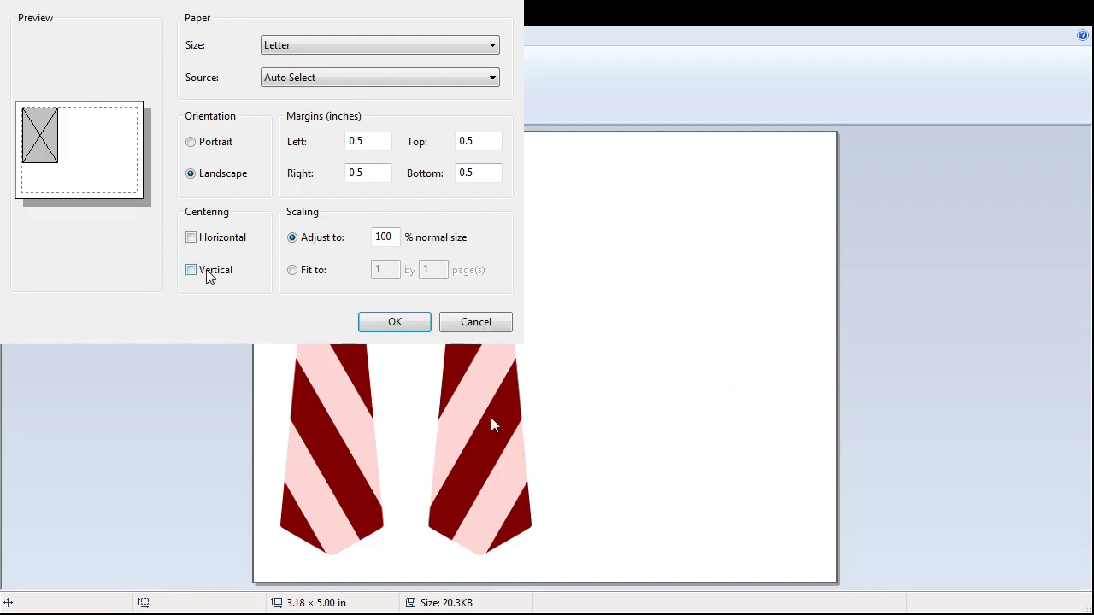
click(190, 141)
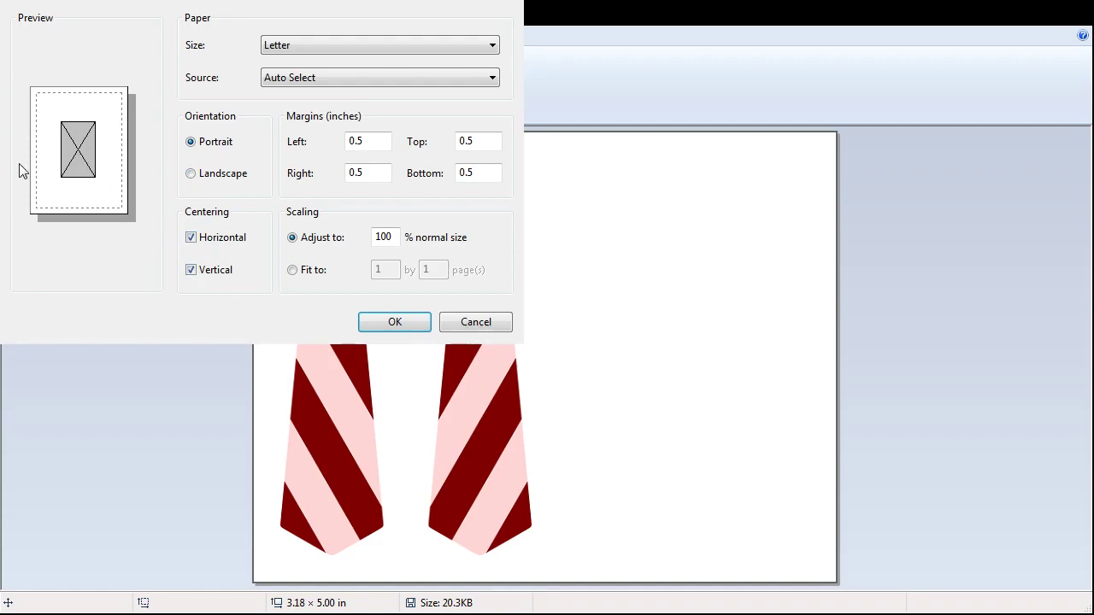
click(394, 322)
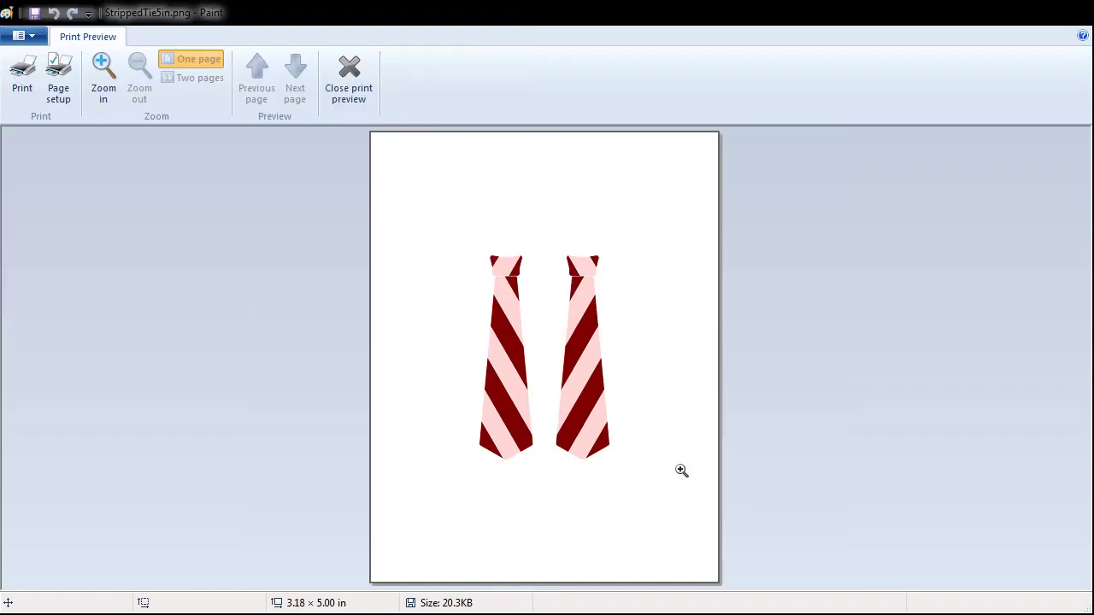
mouse_move(23, 81)
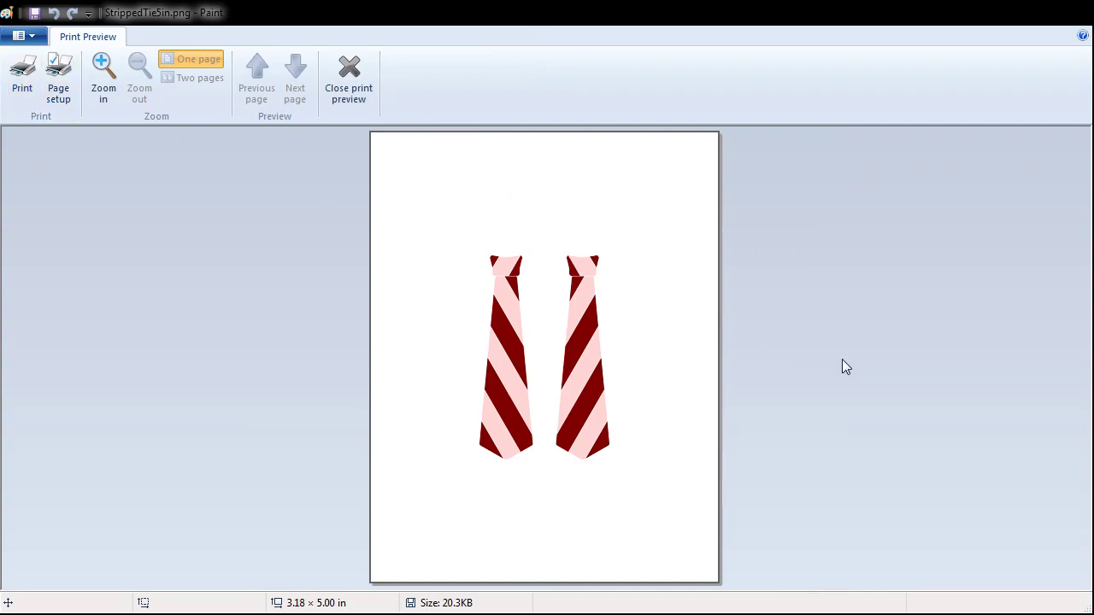
mouse_move(834, 450)
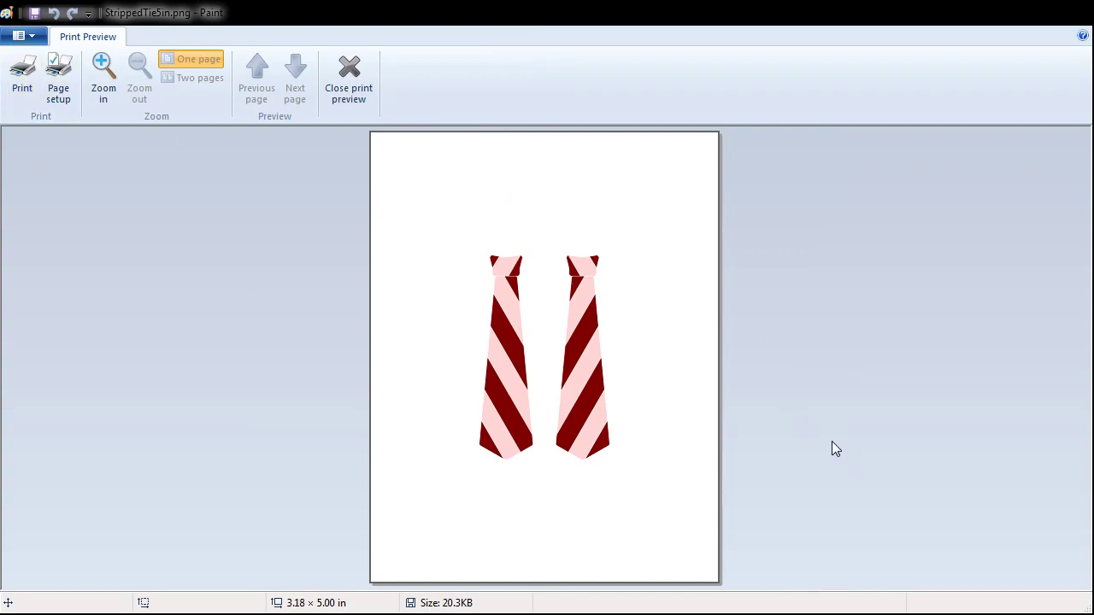